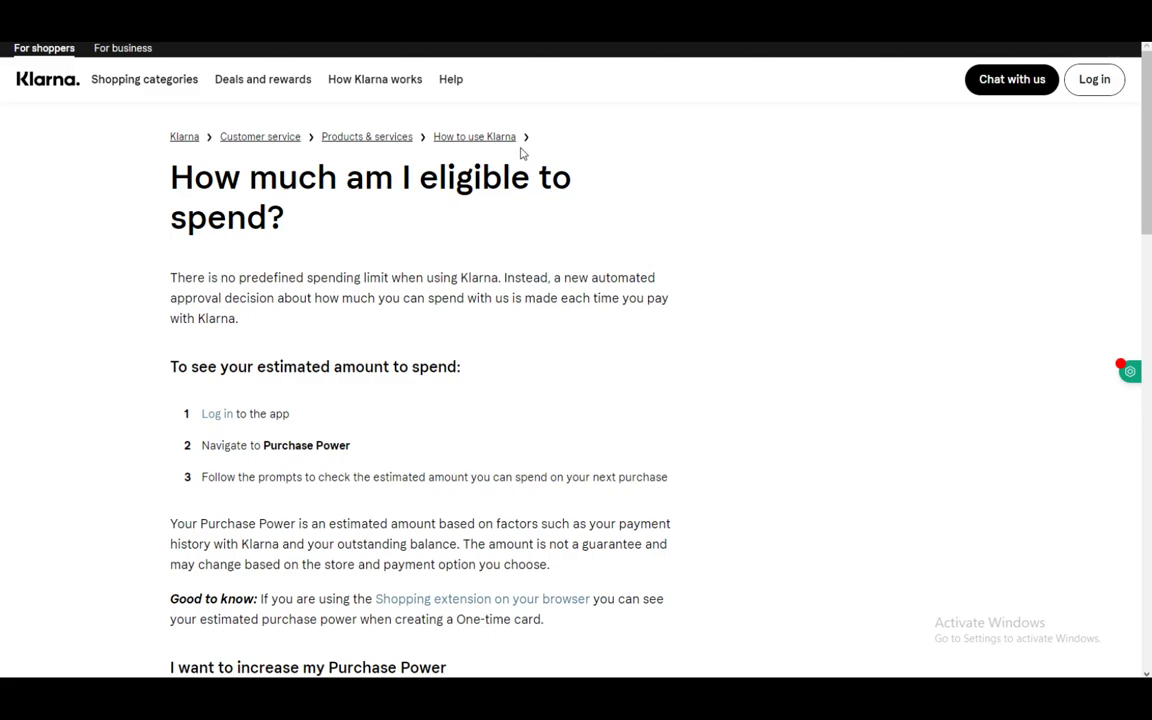
{"action": "scroll", "scroll_direction": "down", "scroll_amount": 3}
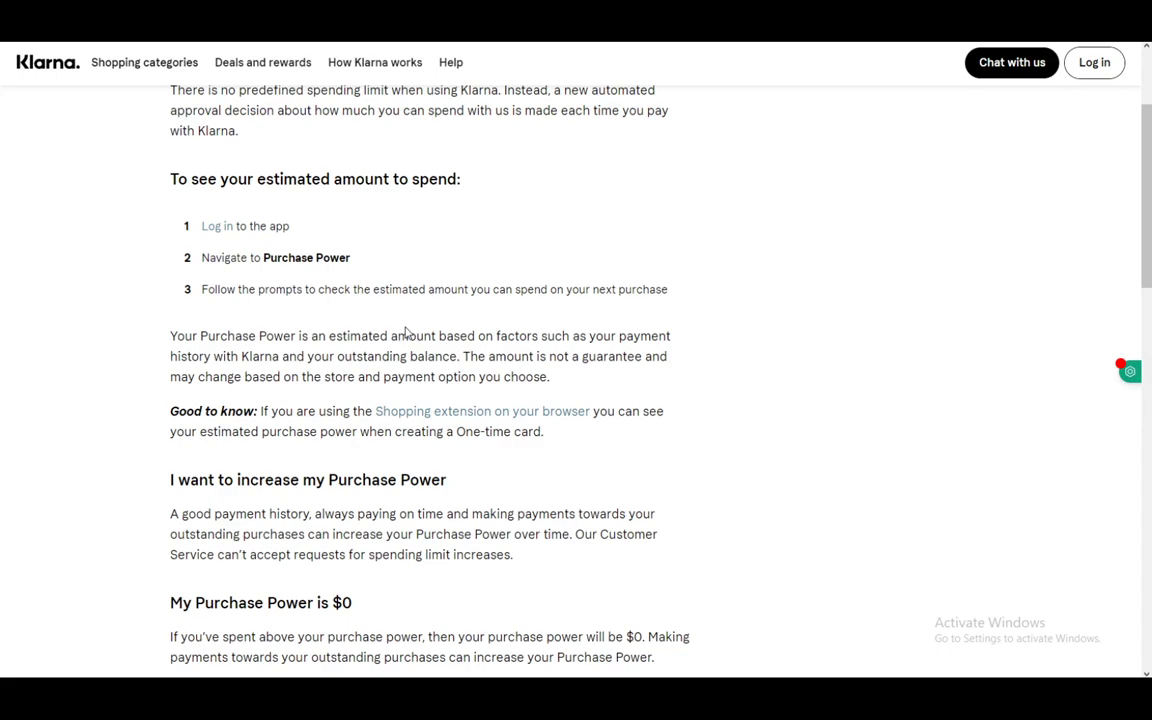
{"action": "mouse_move", "coordinate": [476, 486]}
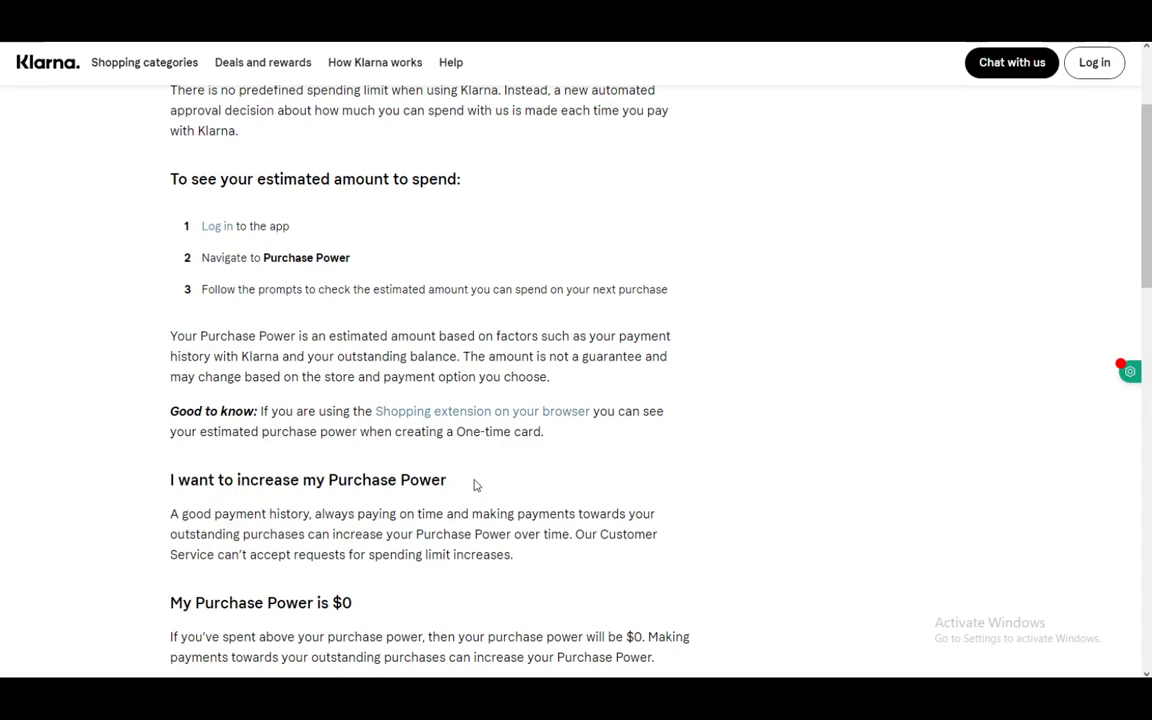
{"action": "scroll", "scroll_direction": "down", "scroll_amount": 3}
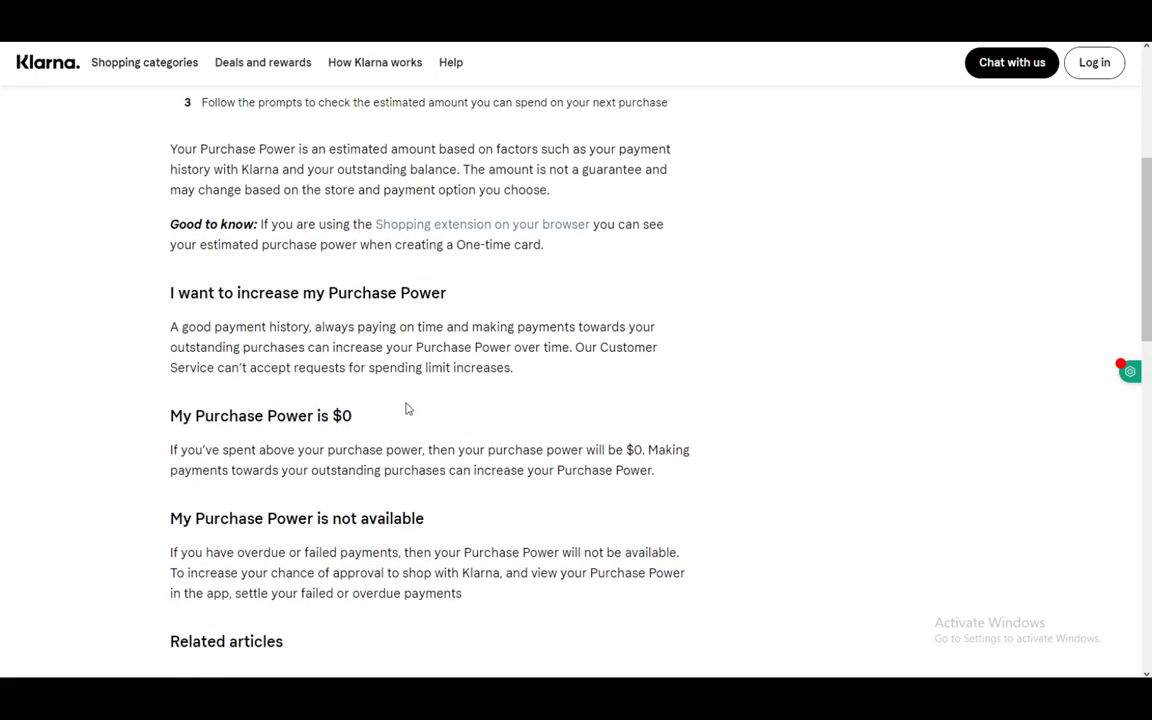
{"action": "scroll", "scroll_direction": "down", "scroll_amount": 3}
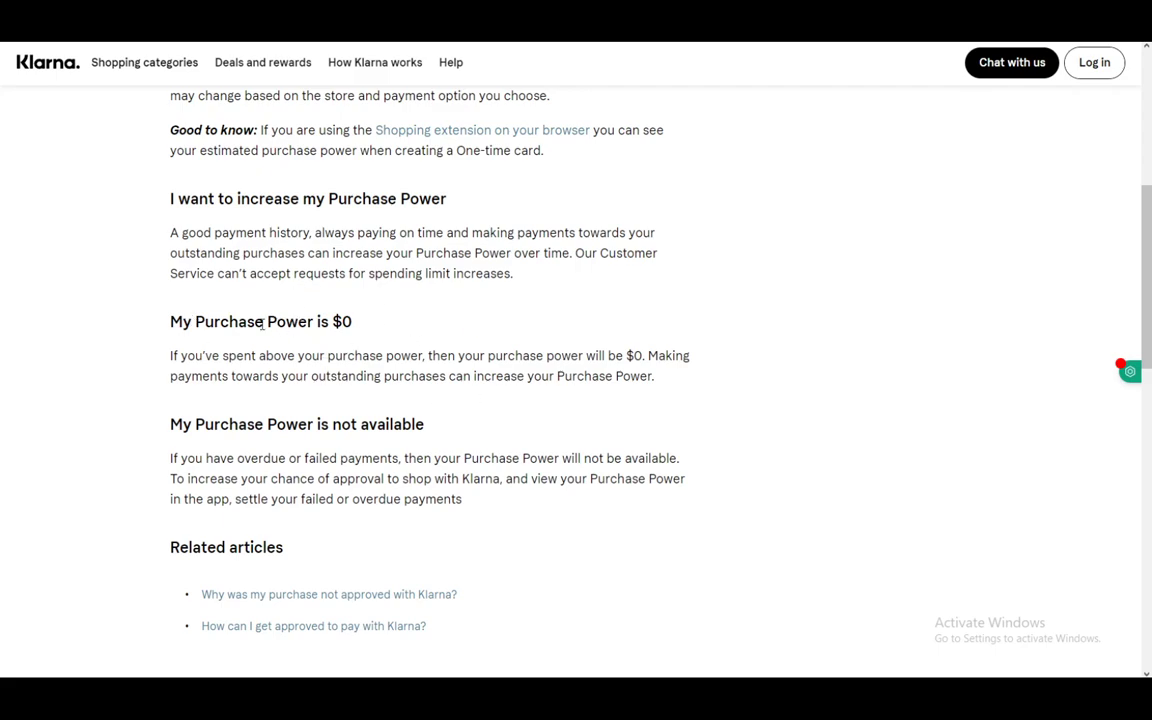
{"action": "scroll", "scroll_direction": "down", "scroll_amount": 3}
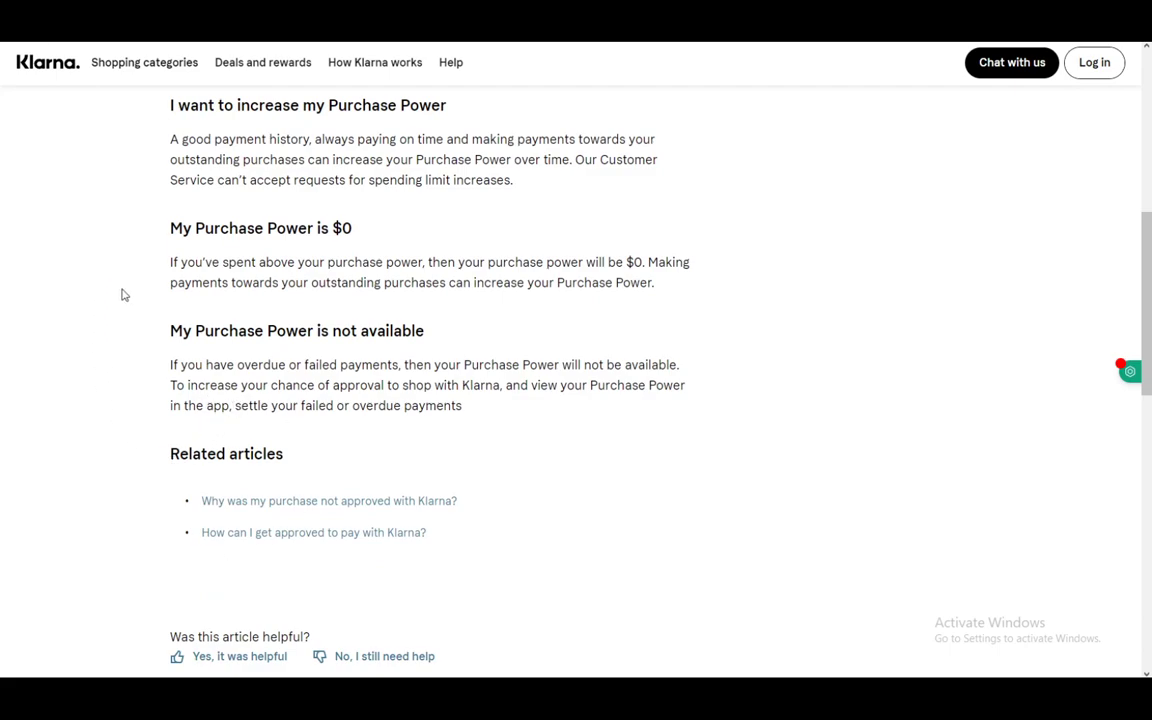
{"action": "mouse_move", "coordinate": [80, 338]}
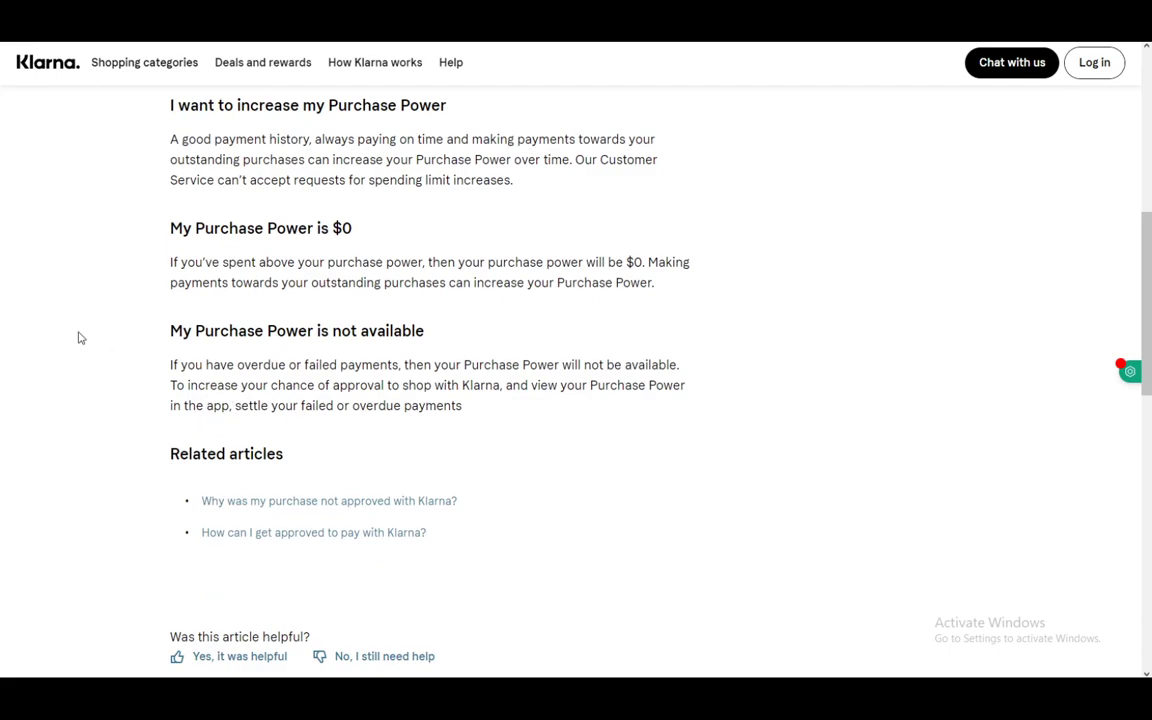